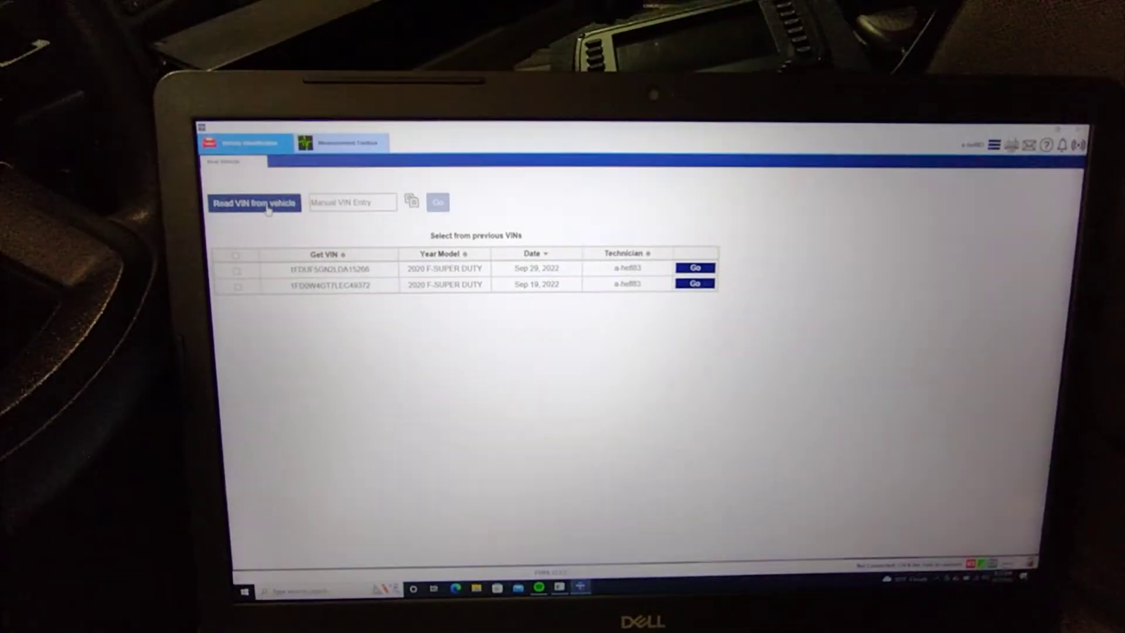
Read the connected truck's VIN into the Vehicle Identification field
left_click(254, 201)
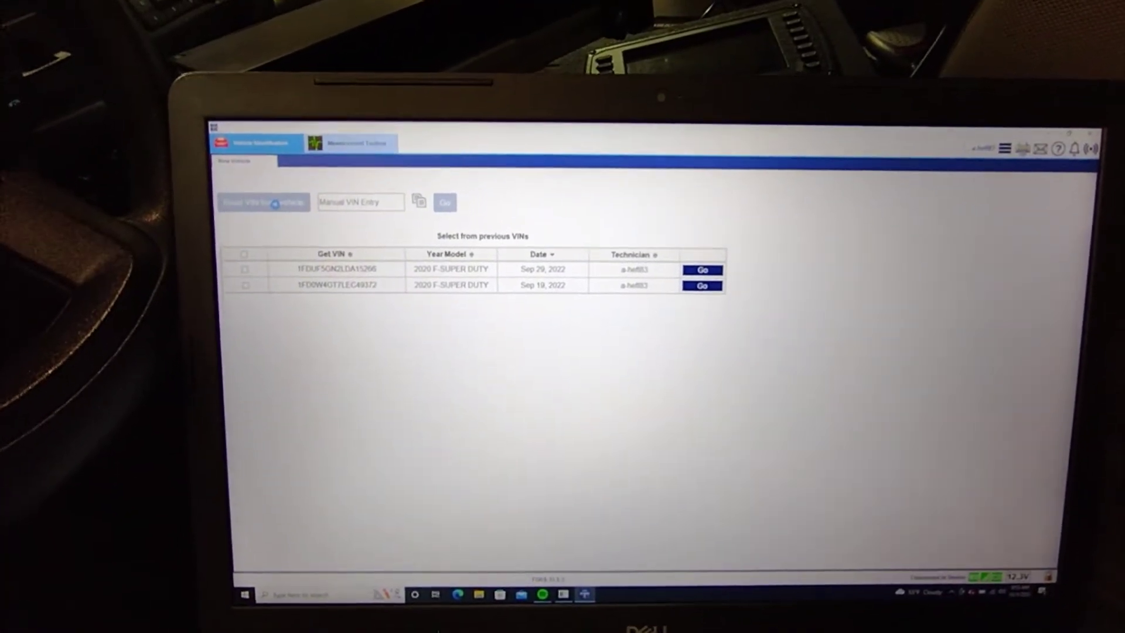
left_click(263, 202)
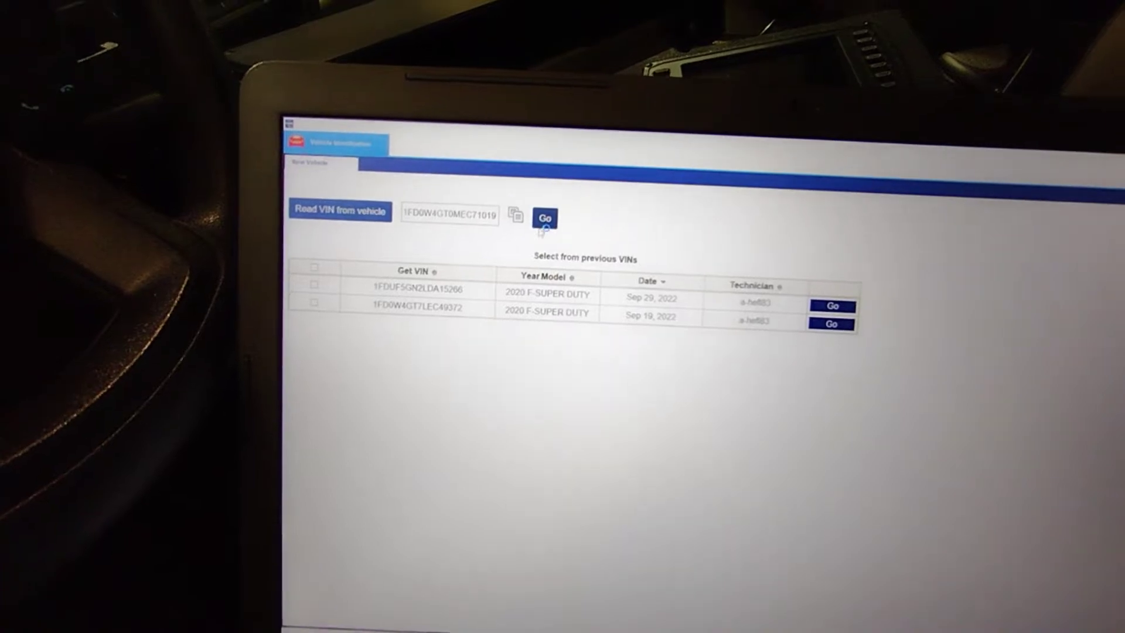
Identify the truck from the read VIN and load the Vehicle Info Module Overview
left_click(544, 219)
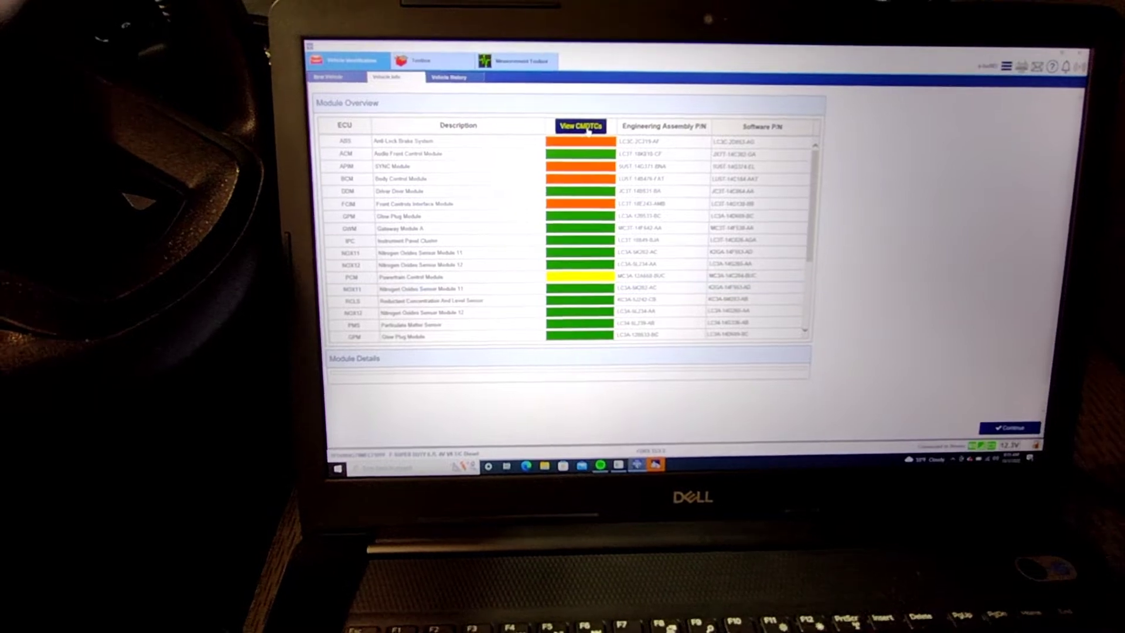
Review the stored continuous DTCs, then Clear & Retest so every module passes
left_click(581, 126)
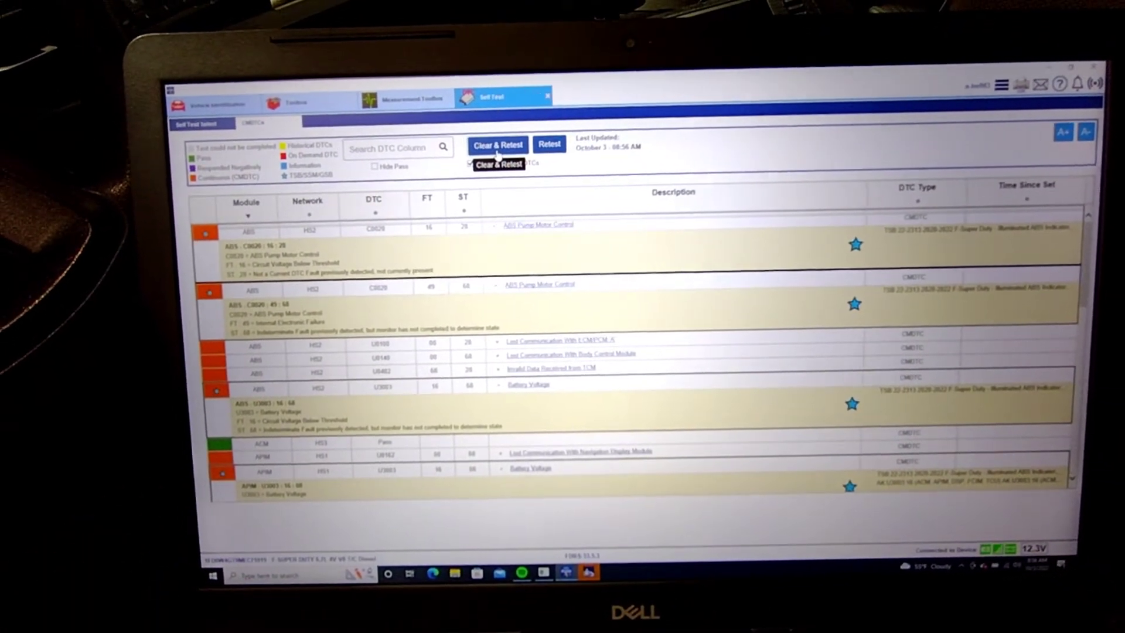
left_click(496, 145)
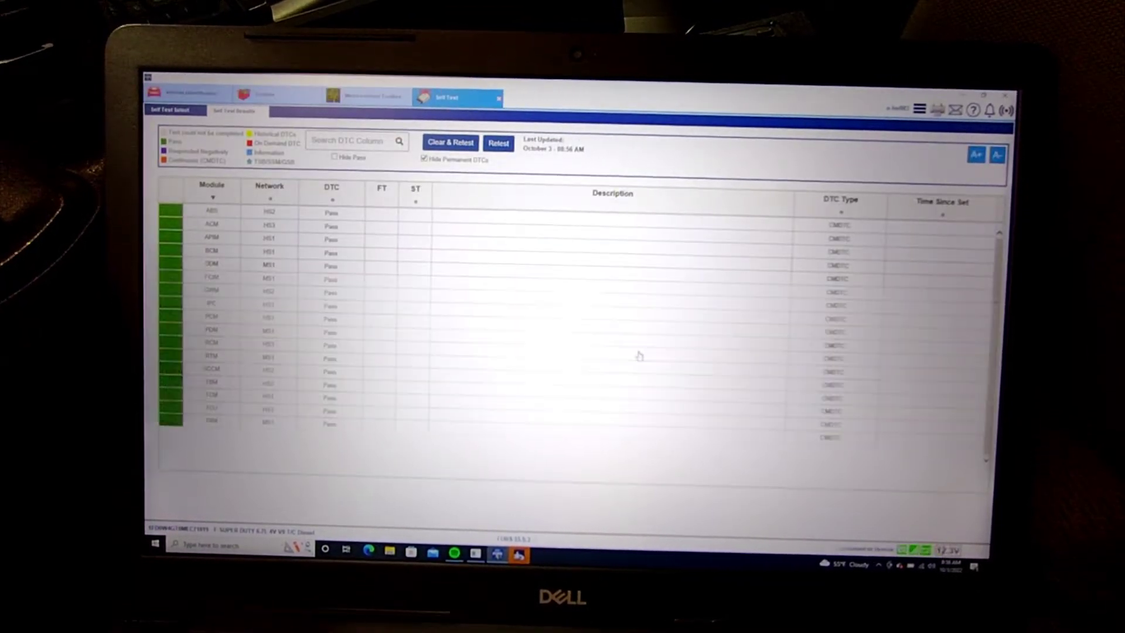
Show the Toolbox with network test results and available service functions
left_click(450, 143)
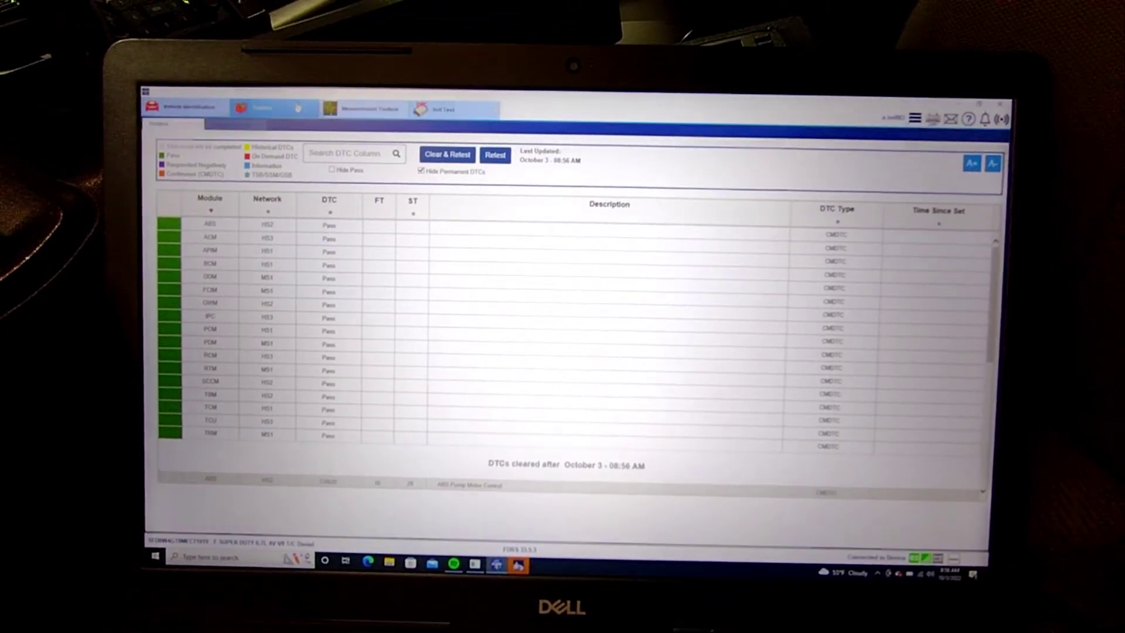
left_click(265, 108)
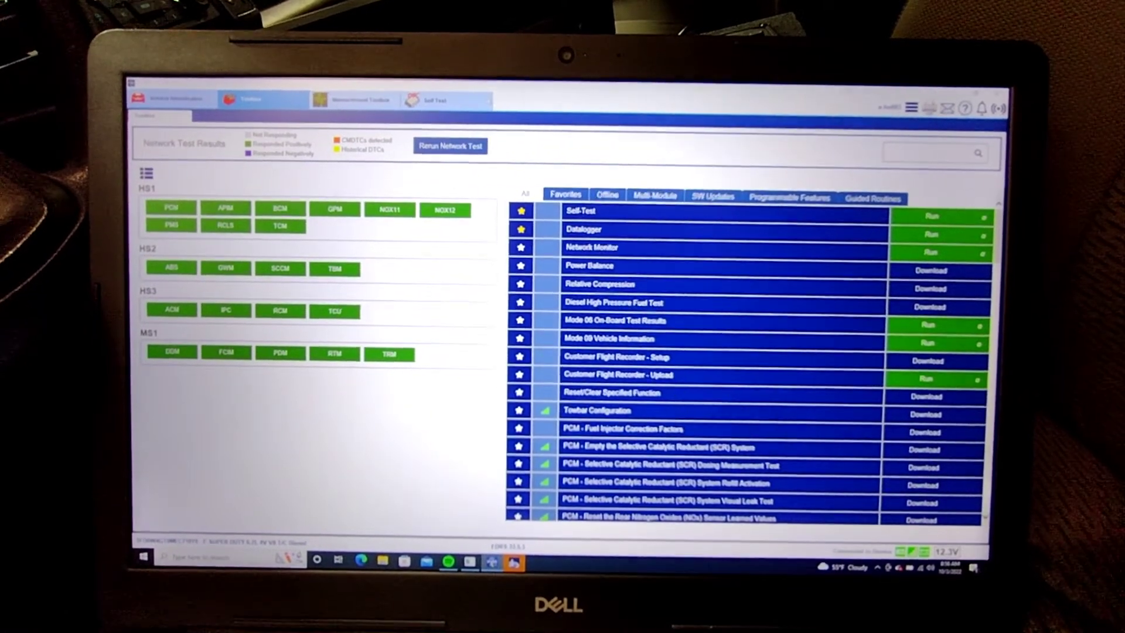
Search 'batt', then download and run 'BCM - Reset the Battery Monitoring Sensor Learned Values'
left_click(280, 214)
type("batt")
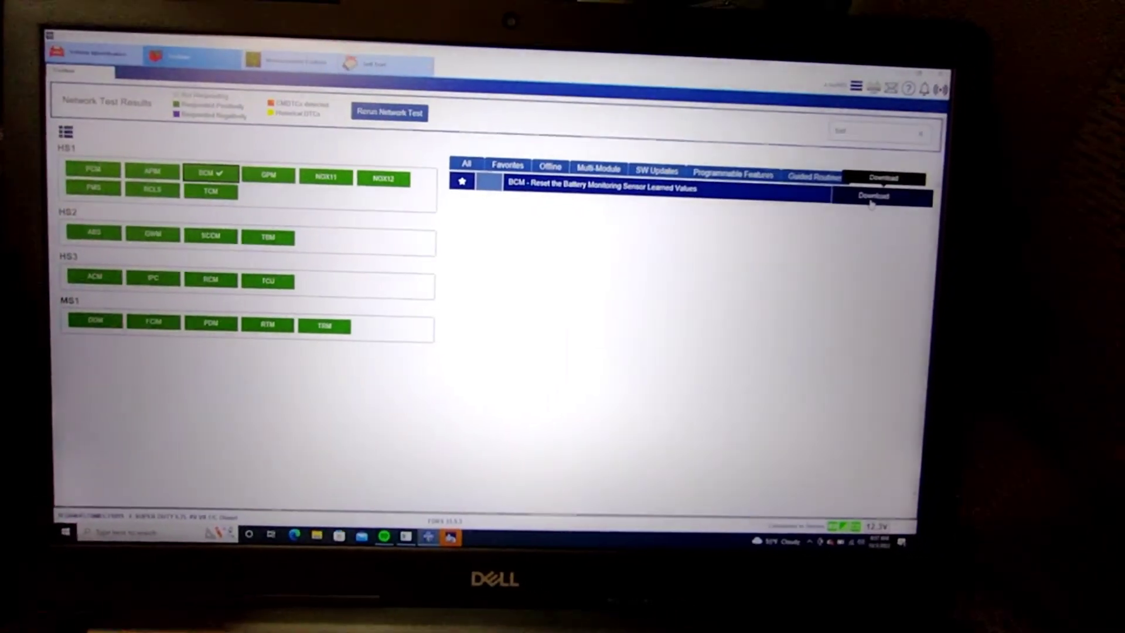
left_click(873, 196)
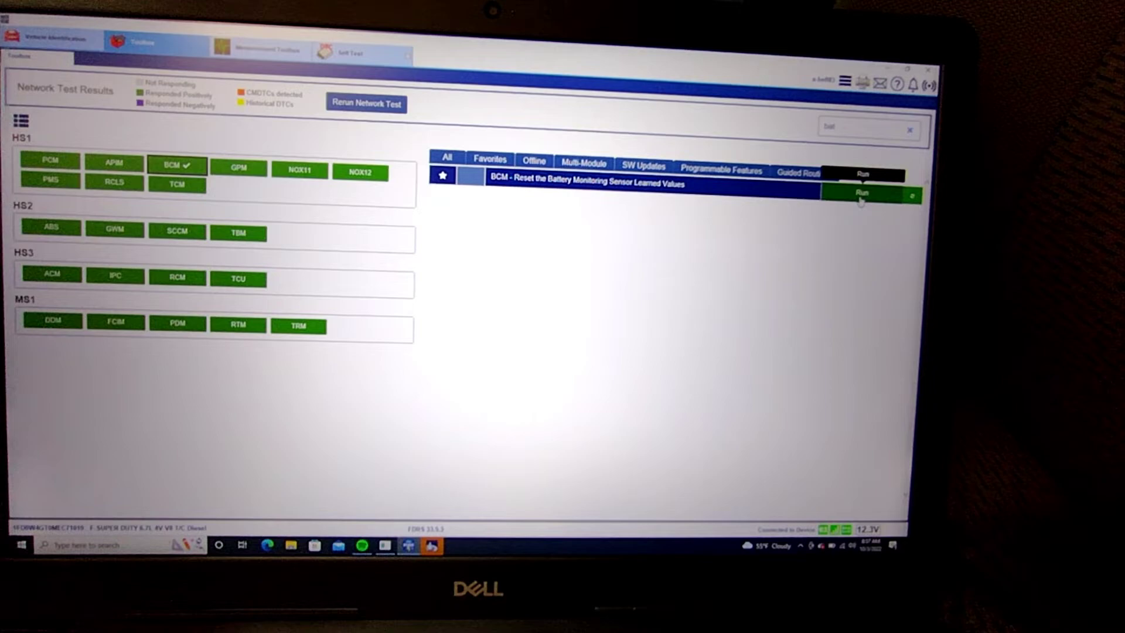
left_click(863, 192)
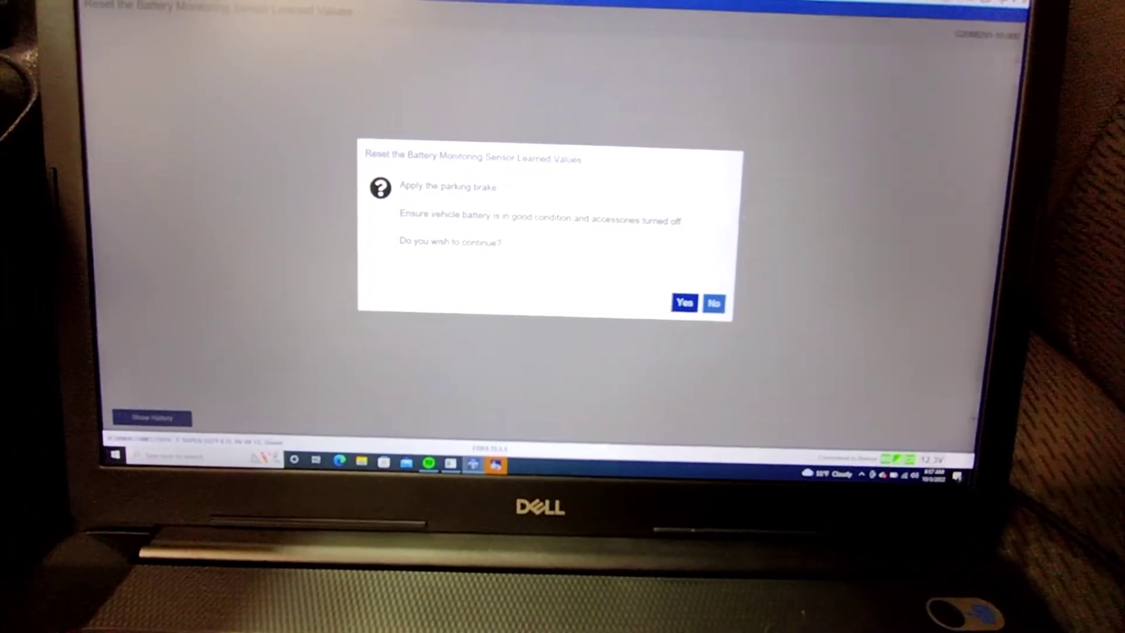
Confirm the parking brake prompt and acknowledge both information messages to finish the reset
left_click(683, 302)
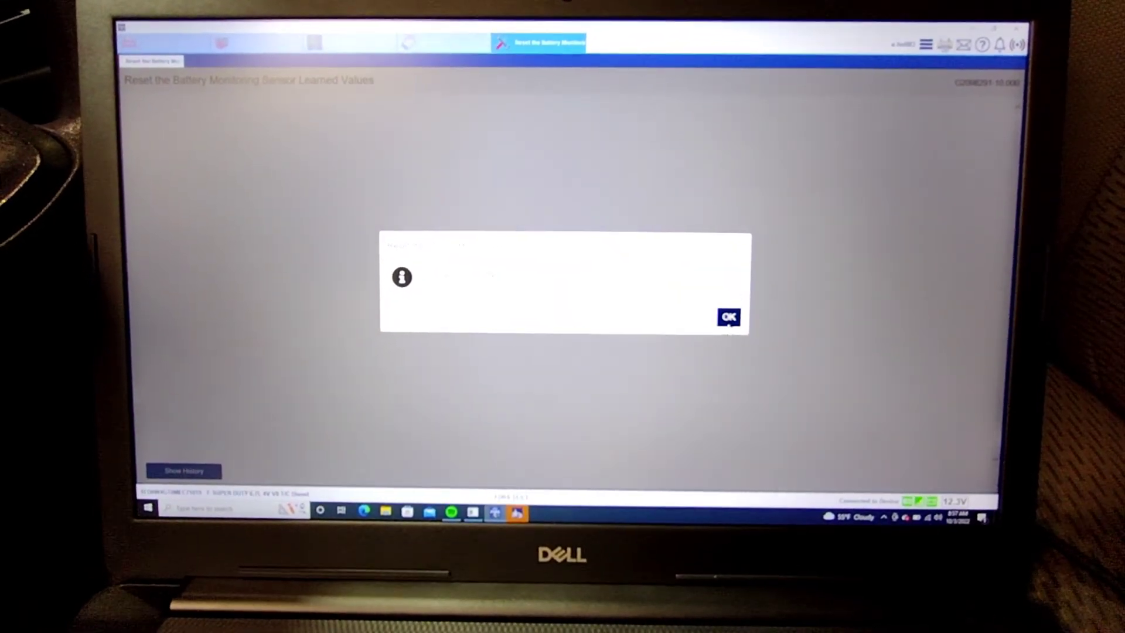
left_click(729, 317)
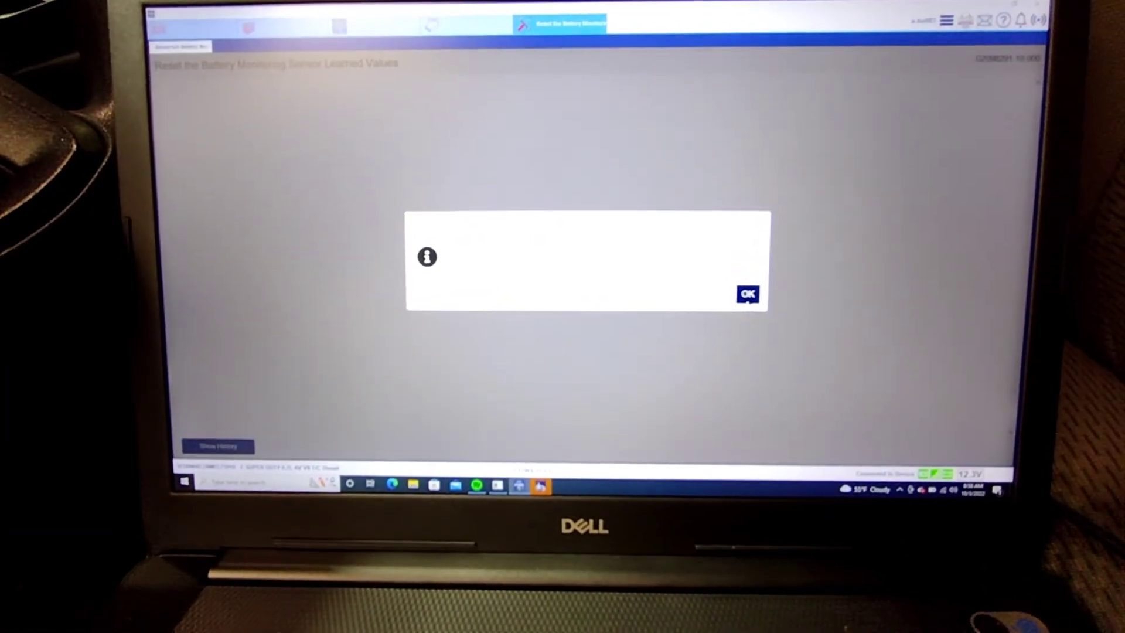
left_click(747, 295)
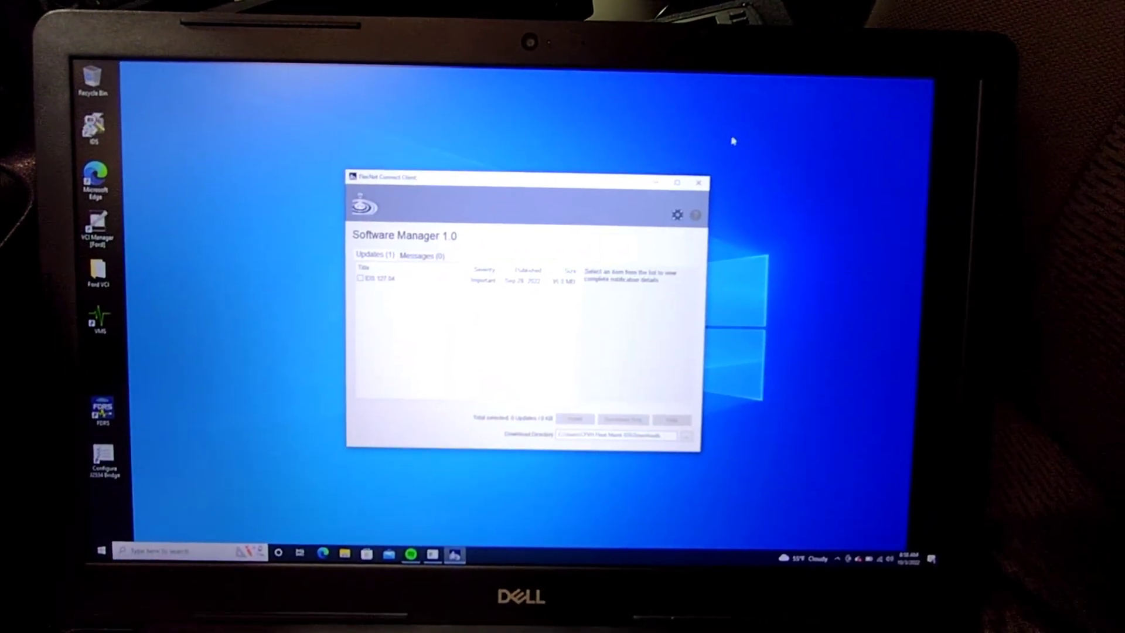
Close the Software Manager window, leaving the Windows desktop clear
left_click(699, 183)
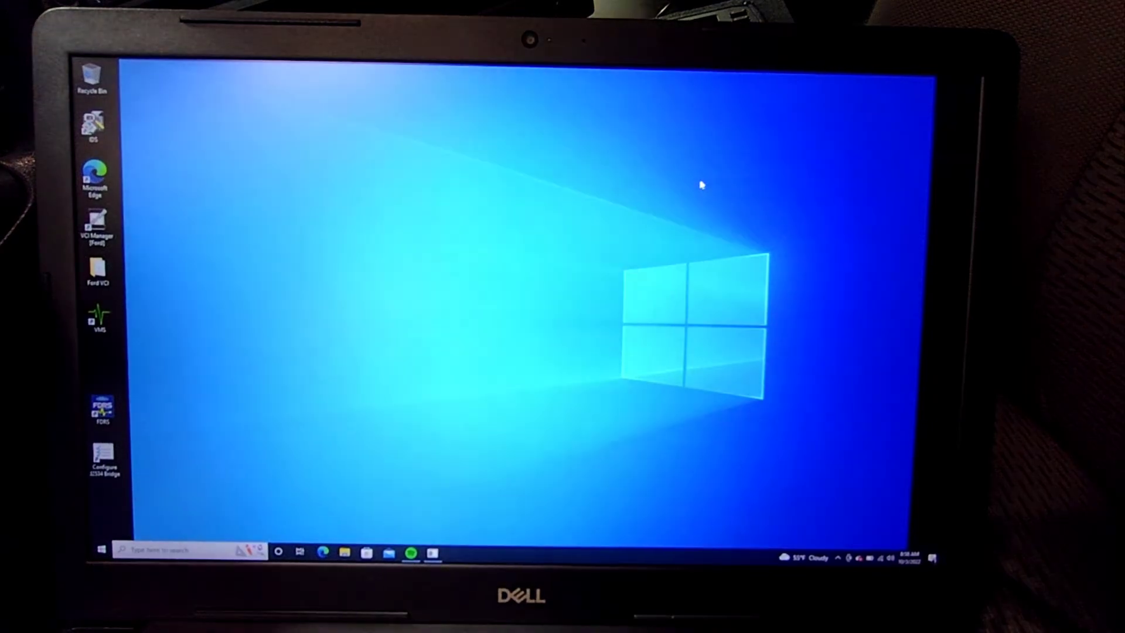